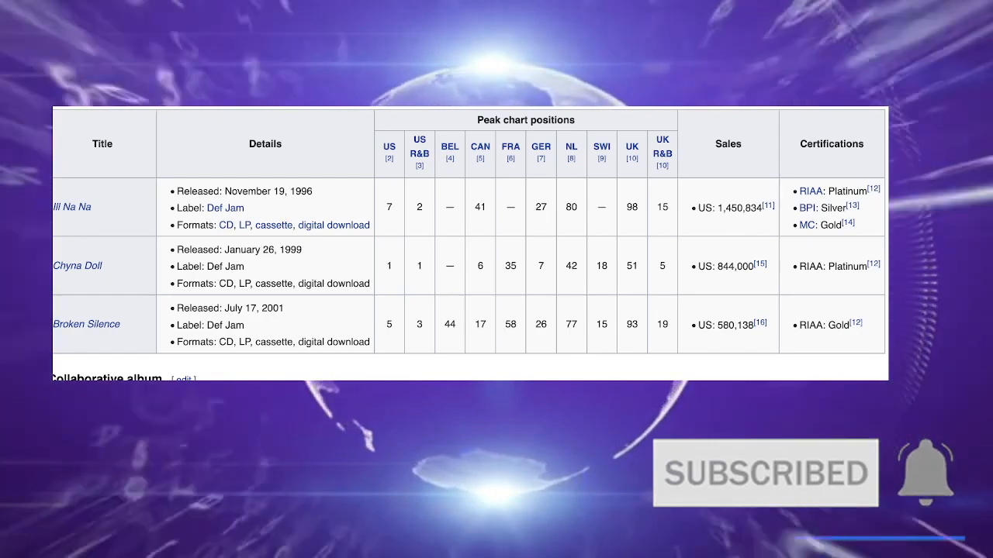
scroll("down", 3)
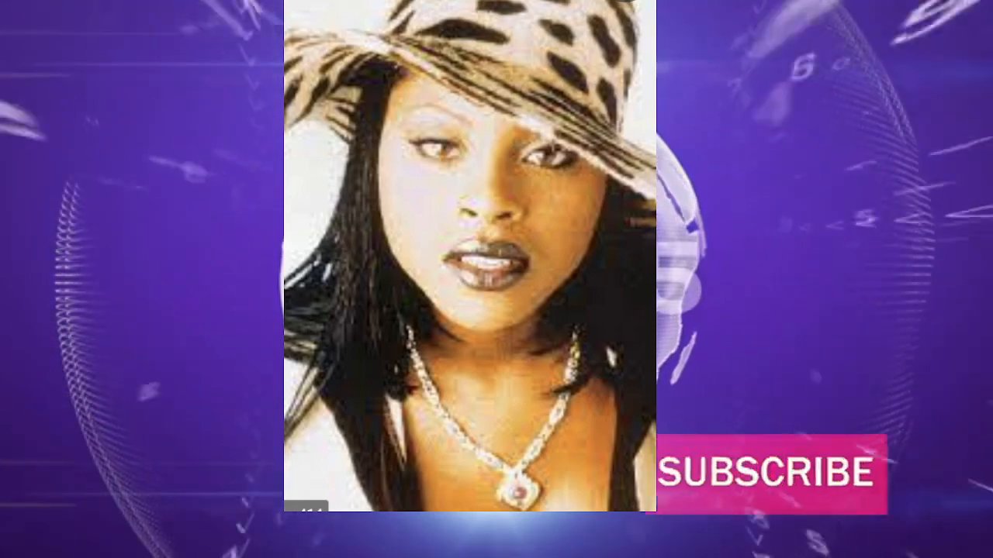
left_click(782, 472)
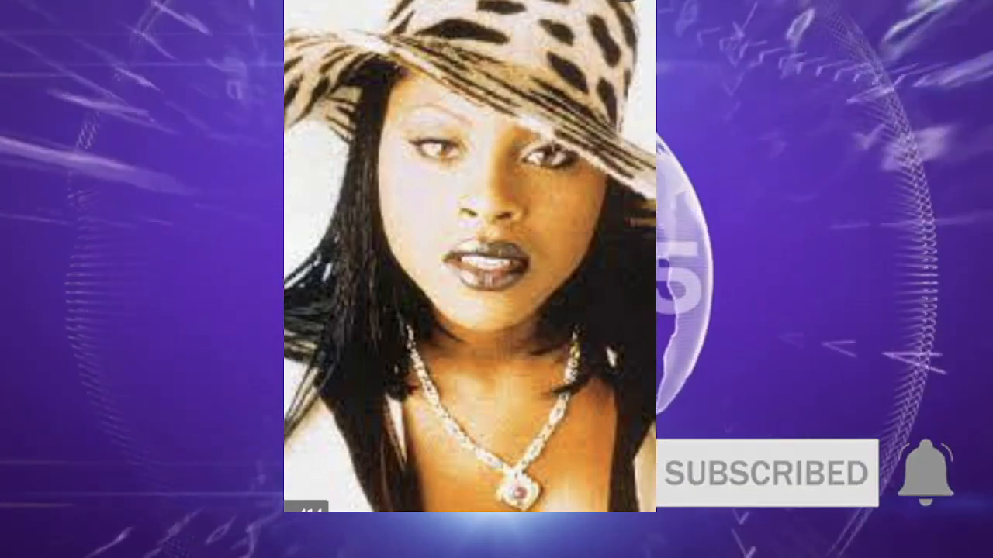